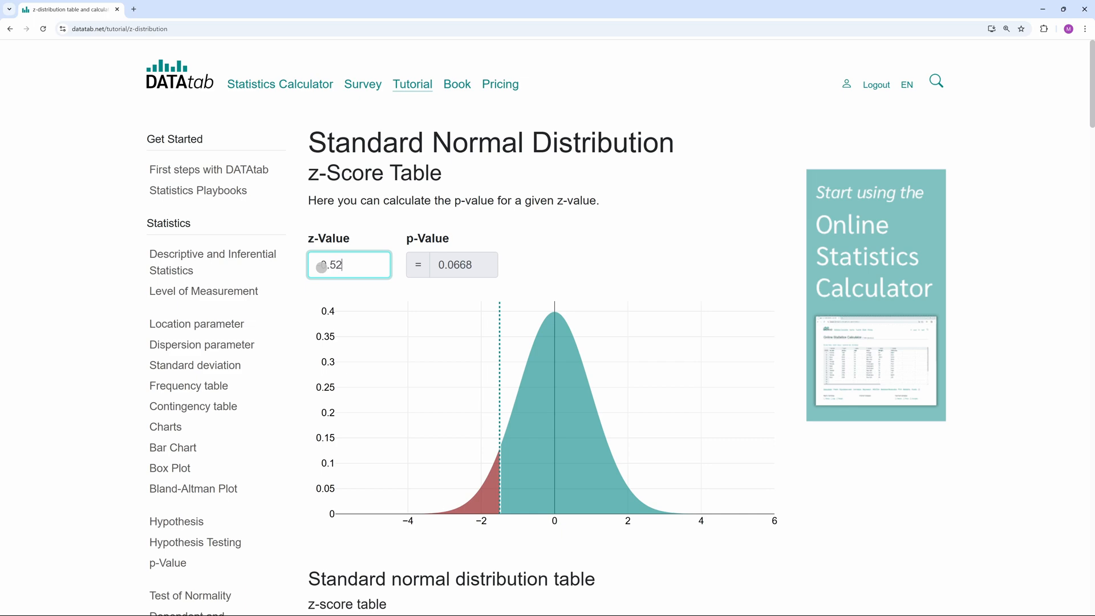
- Enter a z-value of -0.52 in the z-Score Table and read p = 0.3015
text(-0.52)
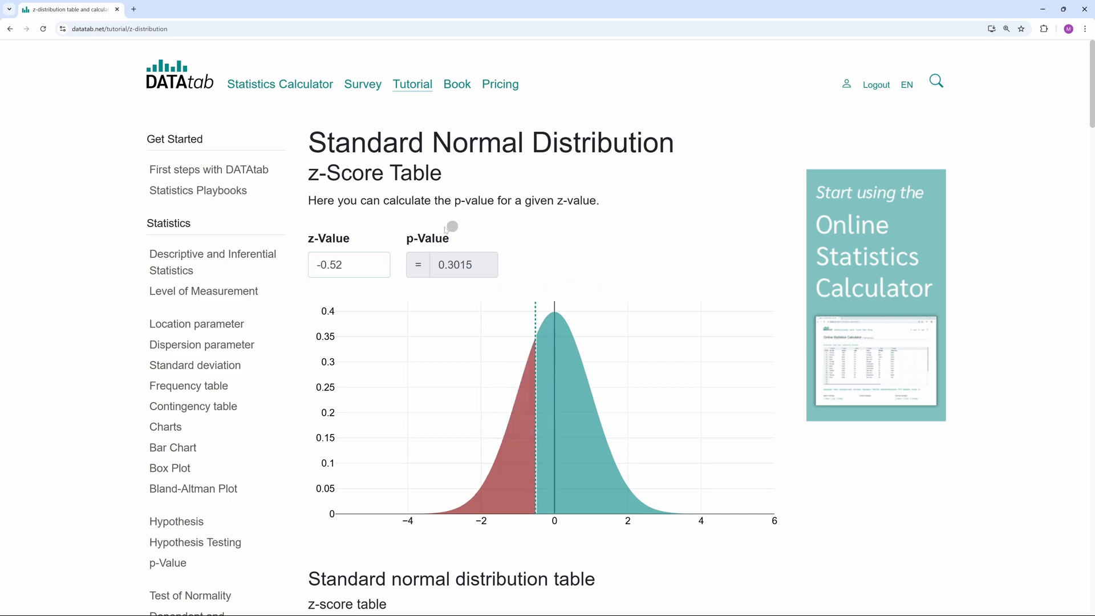
scroll(down, 3)
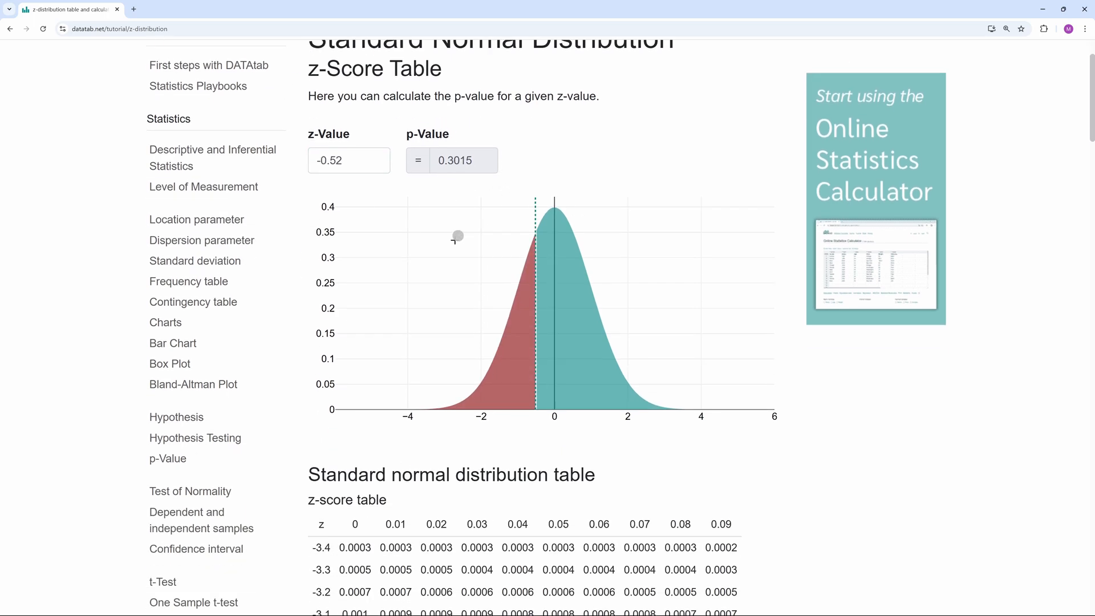
scroll(down, 3)
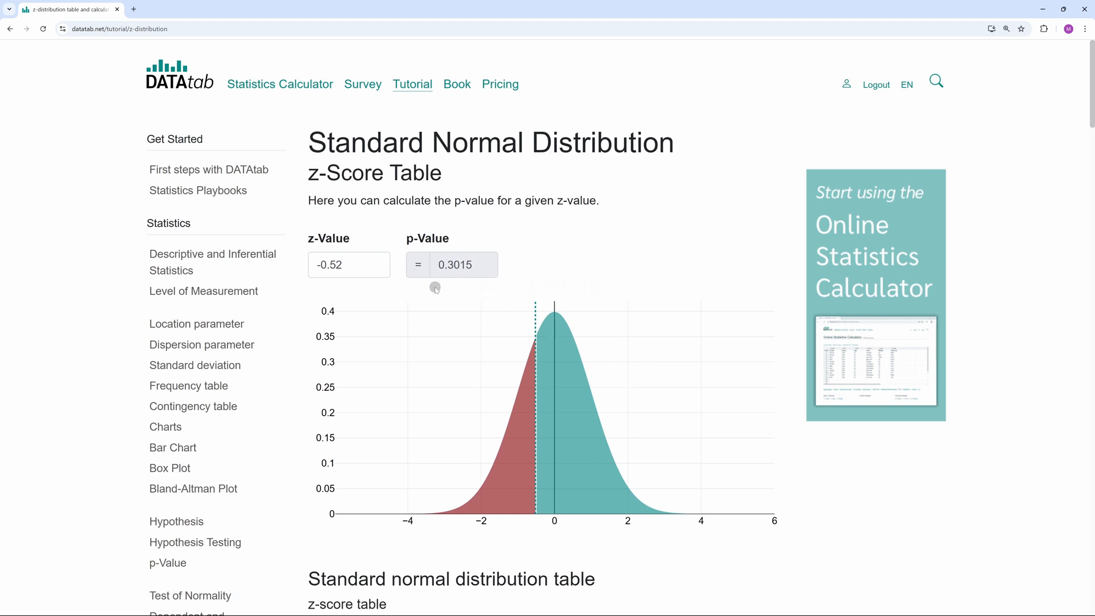
mouse_move(470, 289)
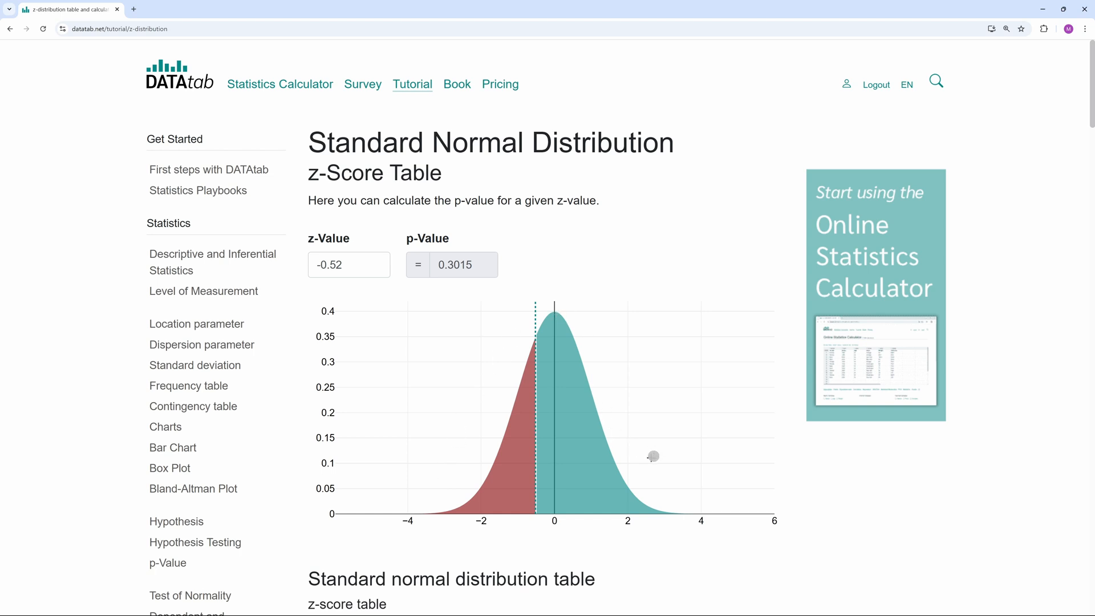
mouse_move(423, 499)
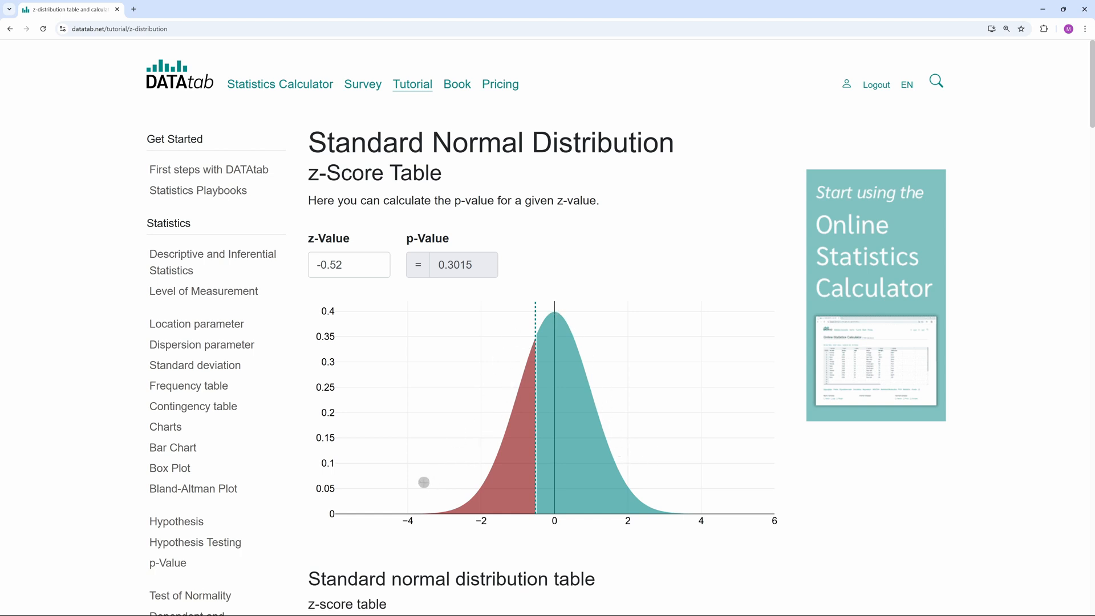
mouse_move(606, 468)
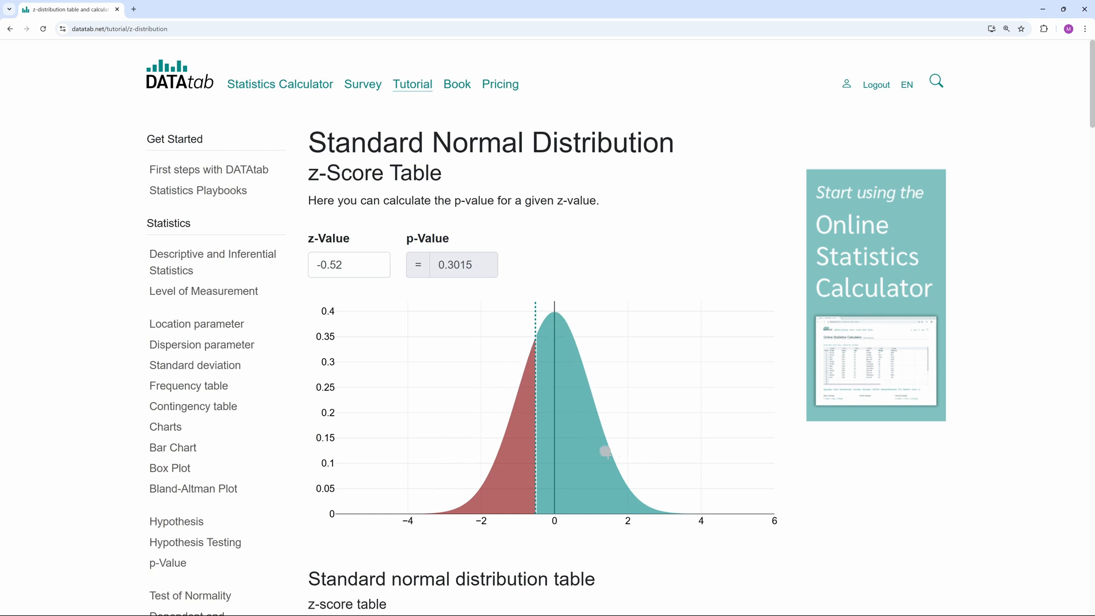
mouse_move(436, 490)
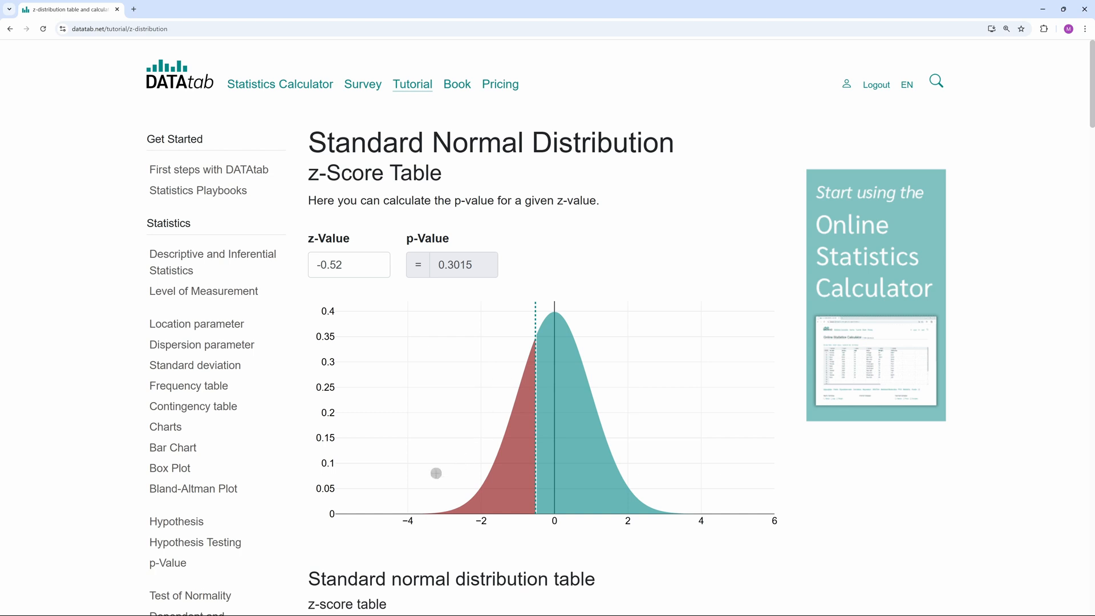
- Open the Statistics Calculator's Hypothesis tests page for the morning and evening data
click(281, 84)
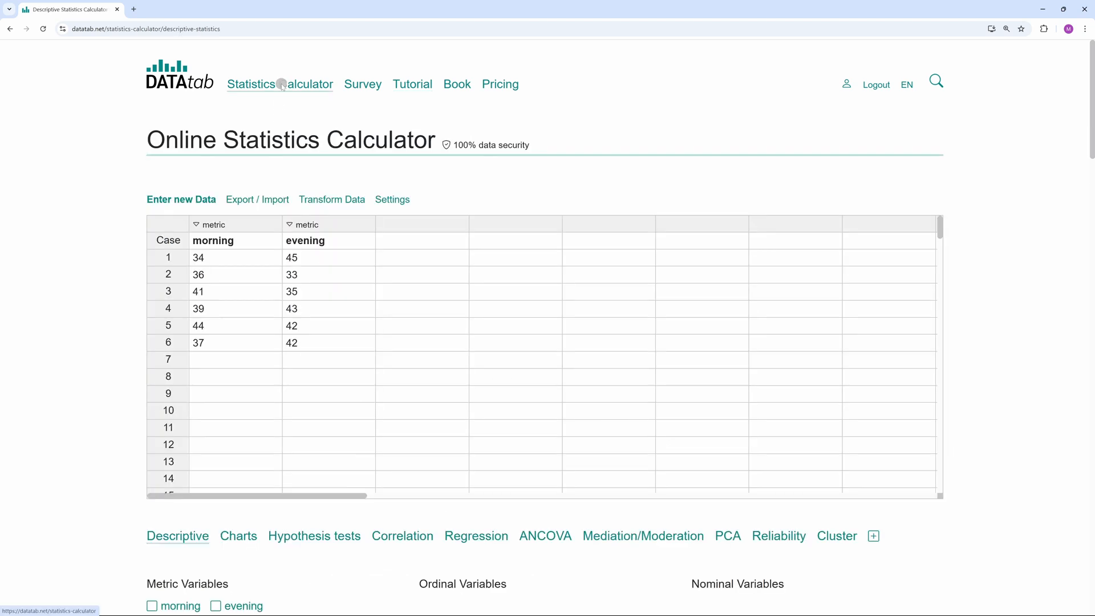
mouse_move(95, 234)
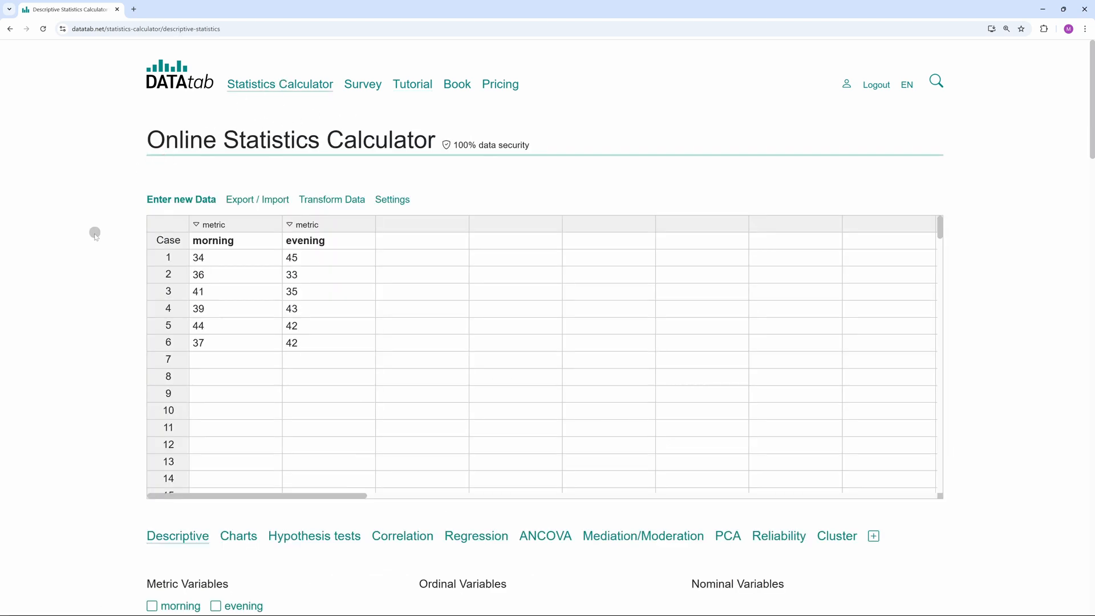
mouse_move(242, 106)
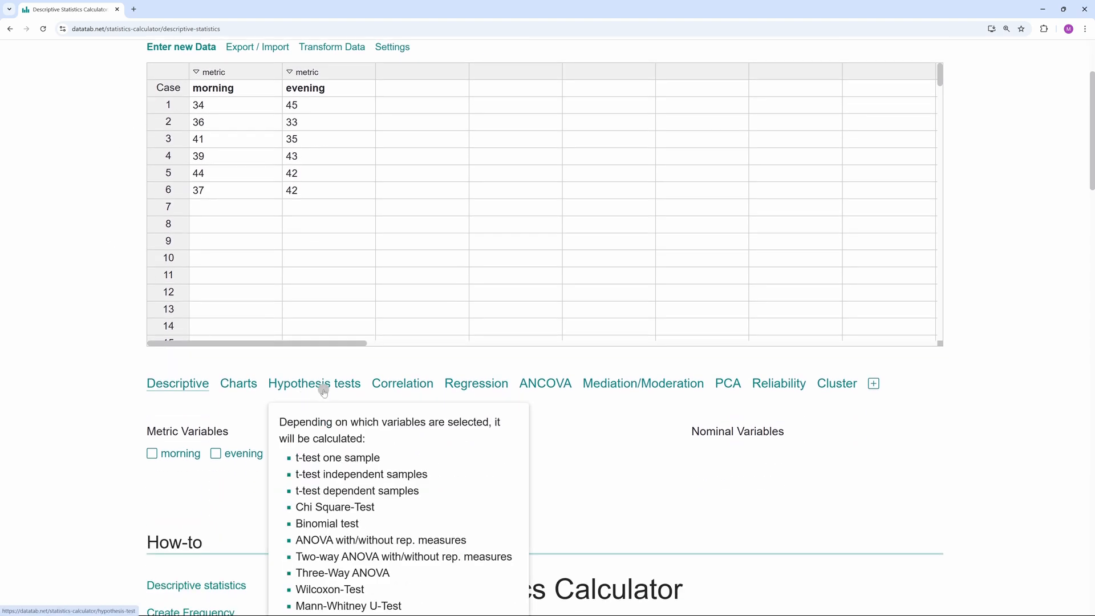
click(314, 384)
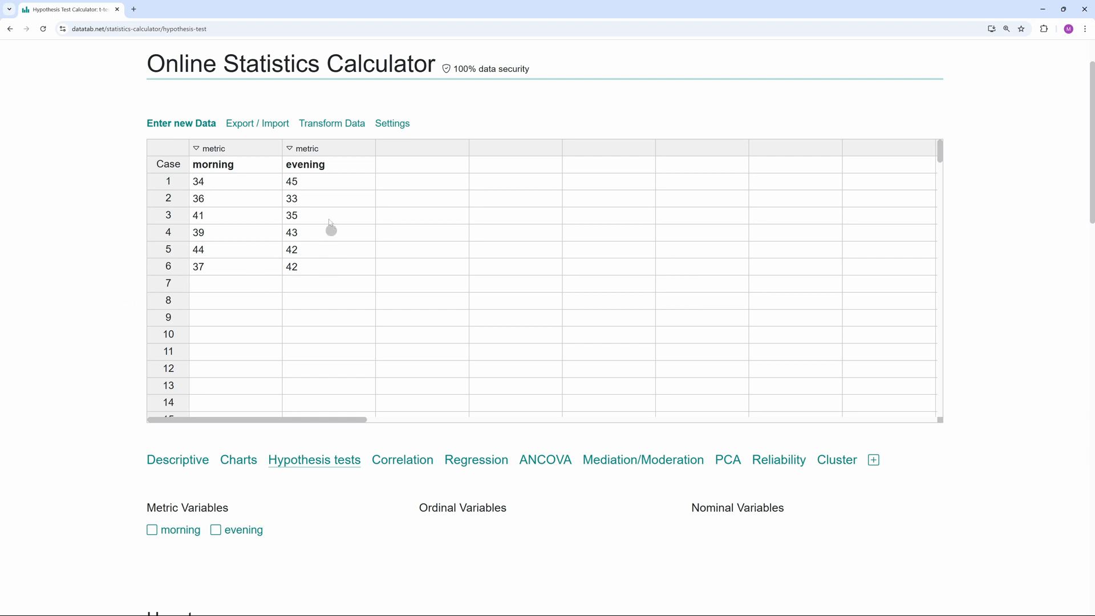
mouse_move(216, 253)
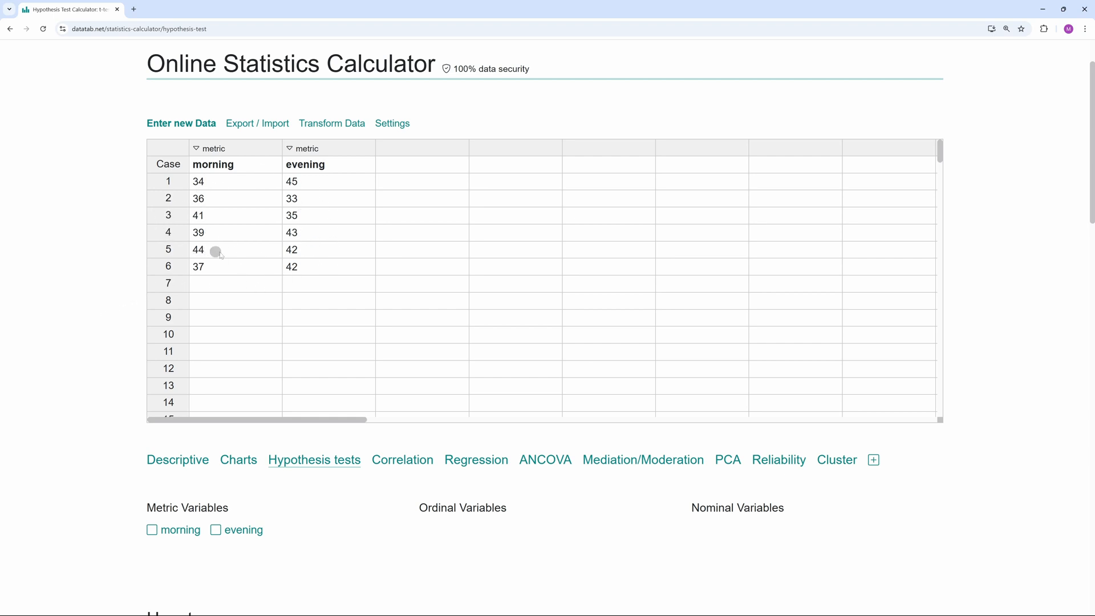
scroll(down, 3)
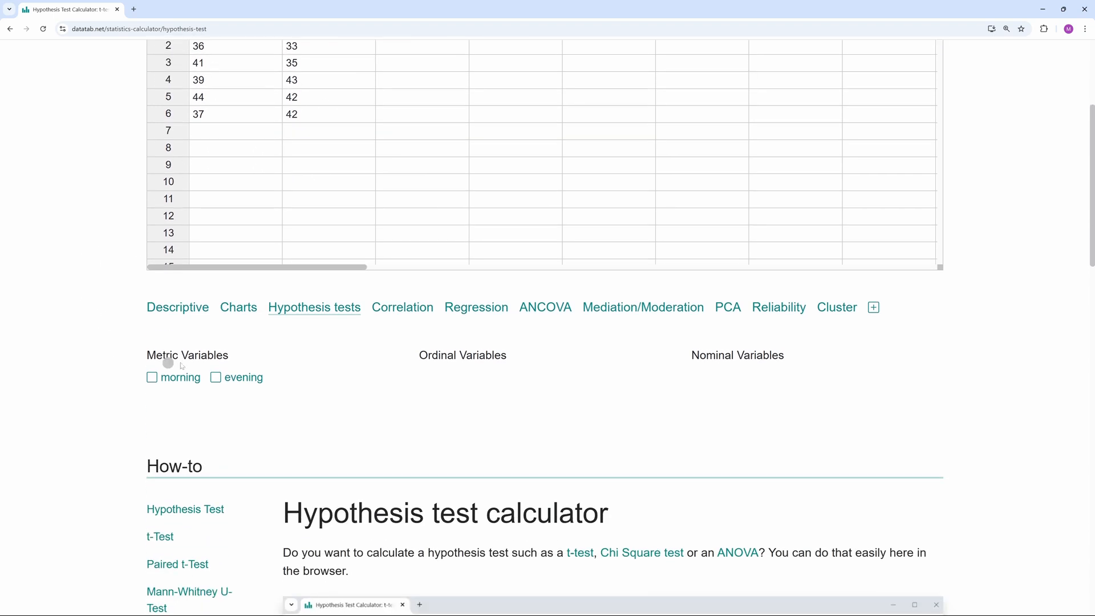
- Select morning and evening for a paired Wilcoxon test, yielding W = 8, z = -0.52, p = .675
click(151, 377)
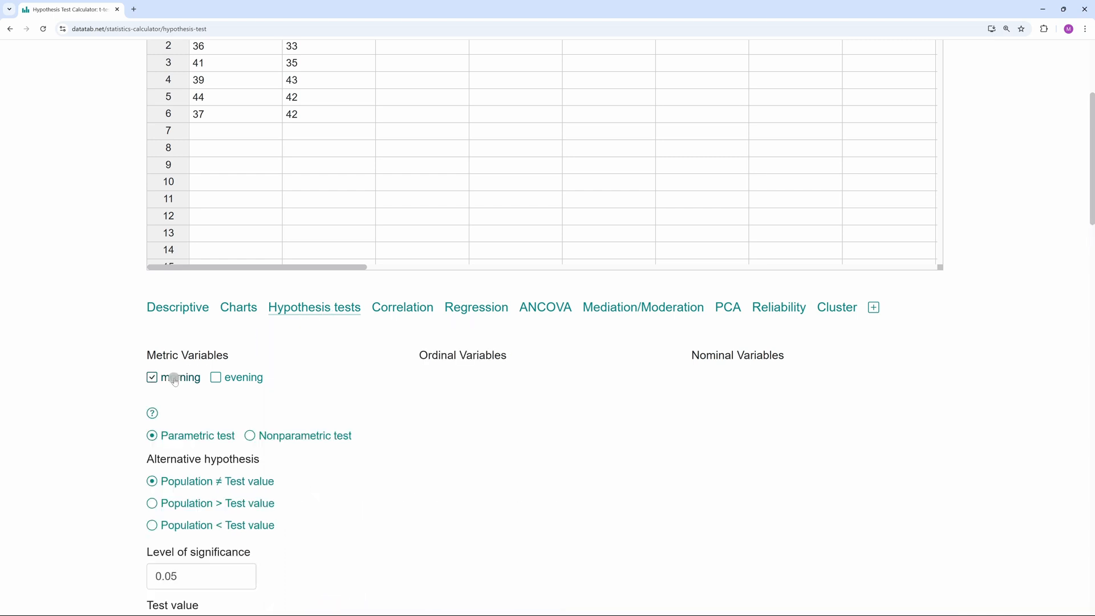
click(215, 377)
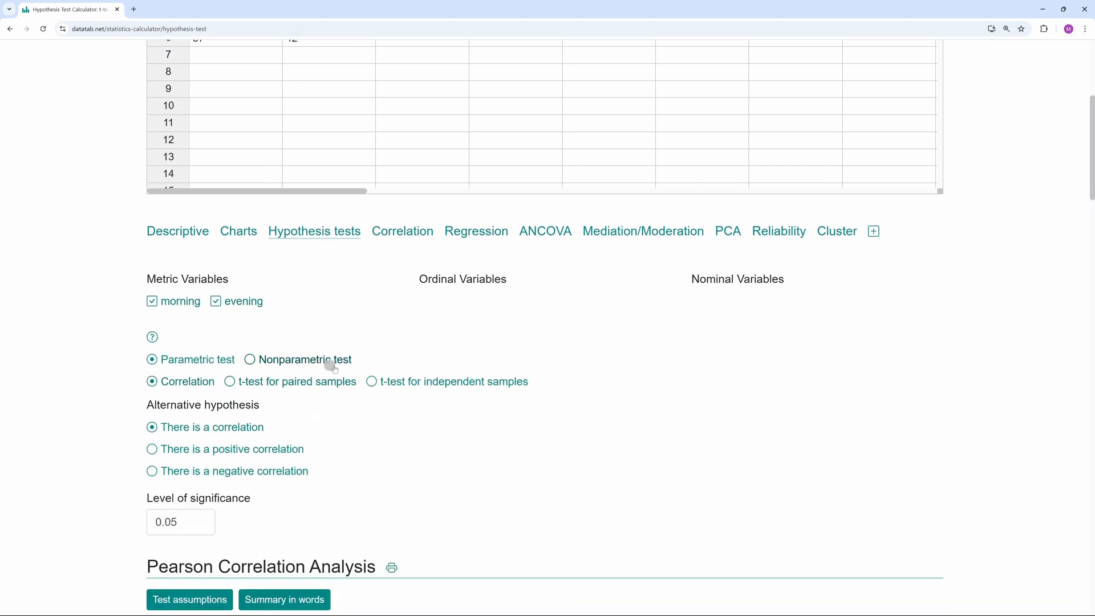
mouse_move(266, 364)
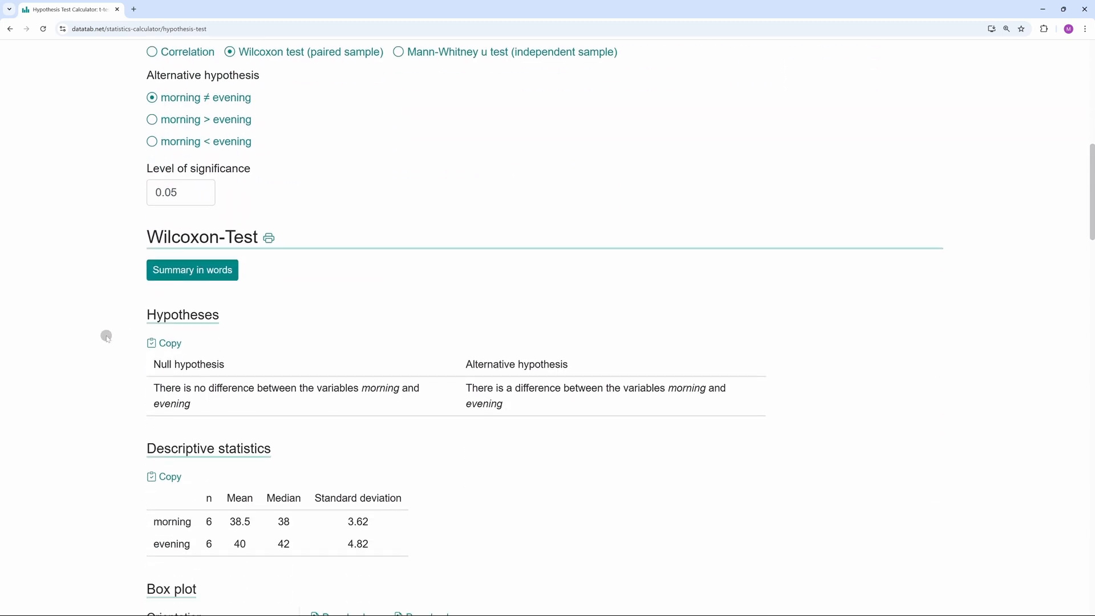
scroll(down, 3)
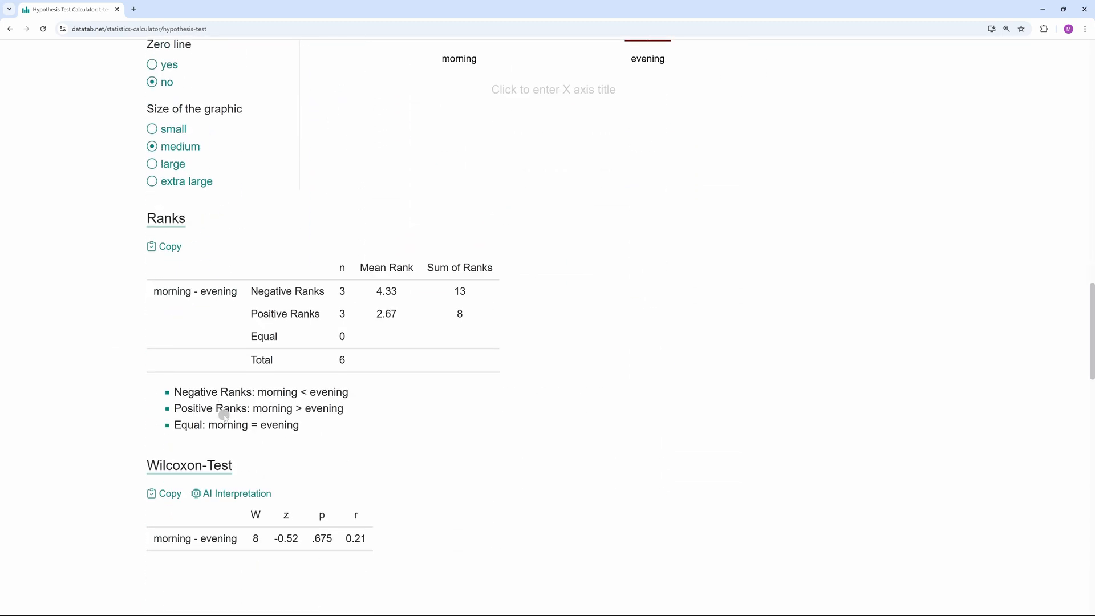
- Request the AI Interpretation of the Wilcoxon results and scroll toward the tied-ranks tutorial
click(236, 493)
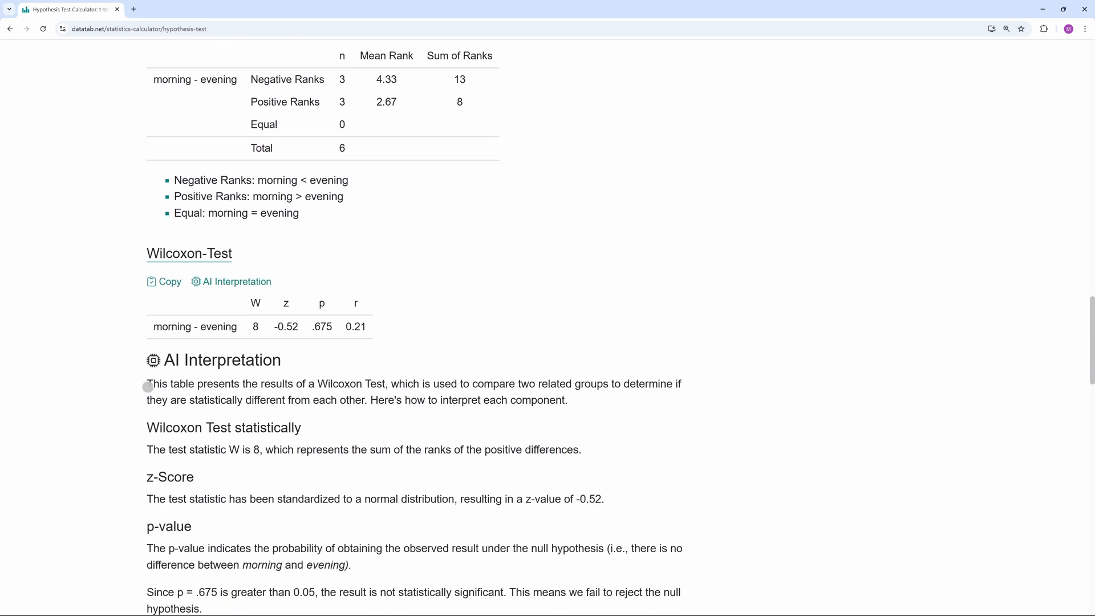
scroll(down, 3)
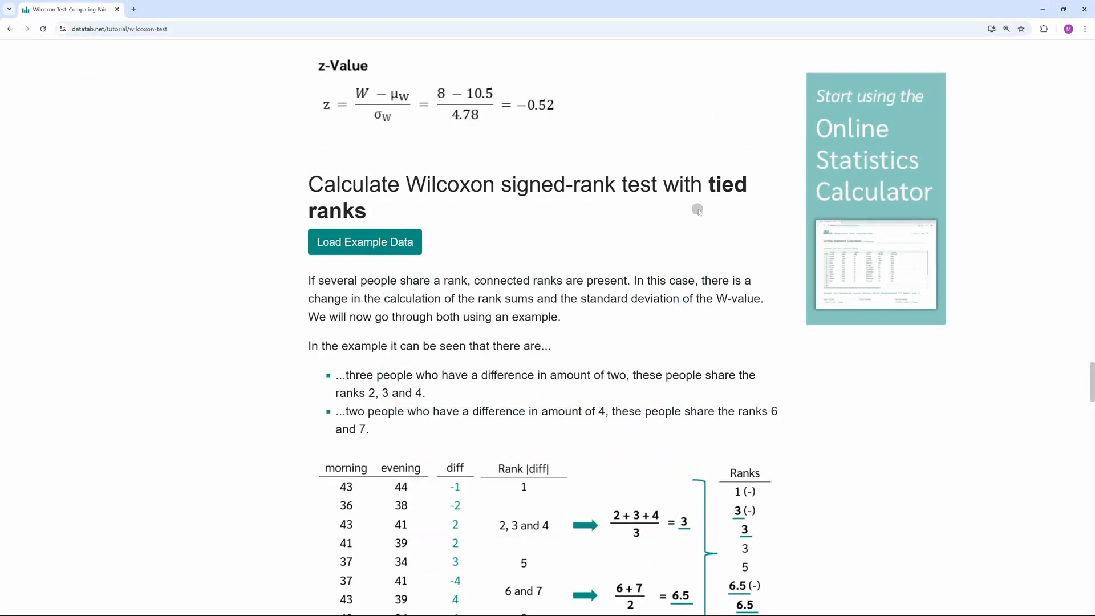
scroll(down, 3)
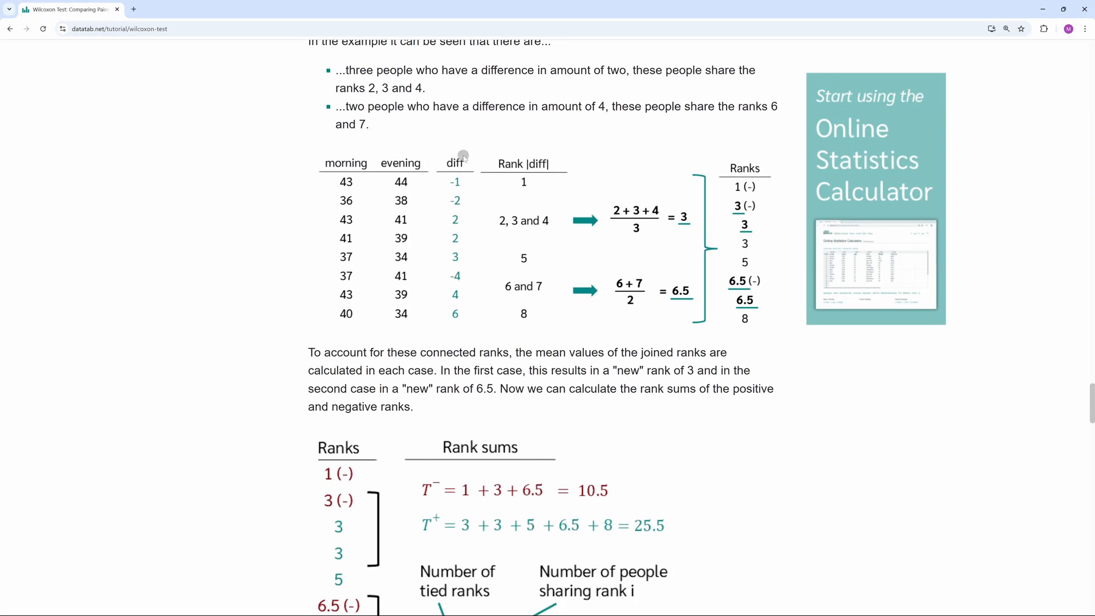
mouse_move(256, 289)
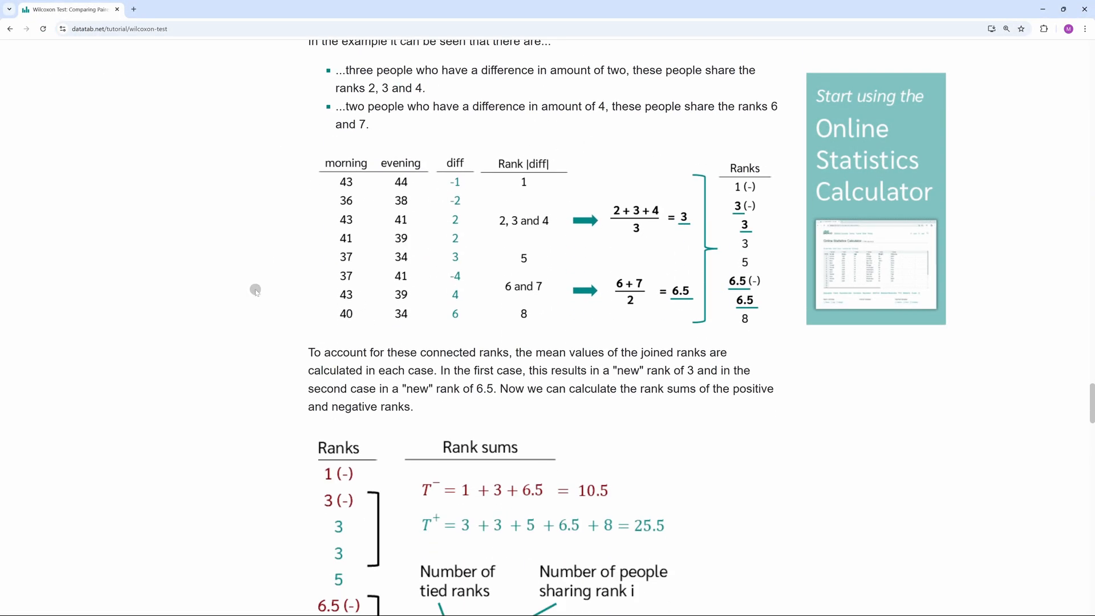